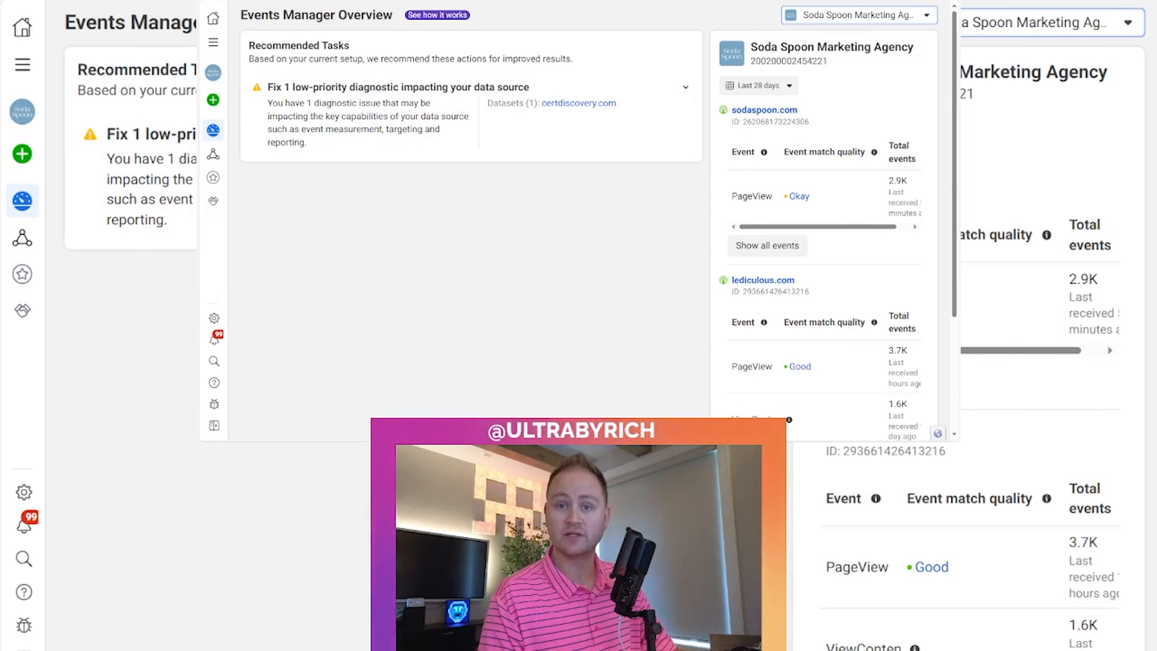
# Expand the left navigation to show Overview, Data sources, Custom Conversions and Partner Integrations labels
pyautogui.click(213, 43)
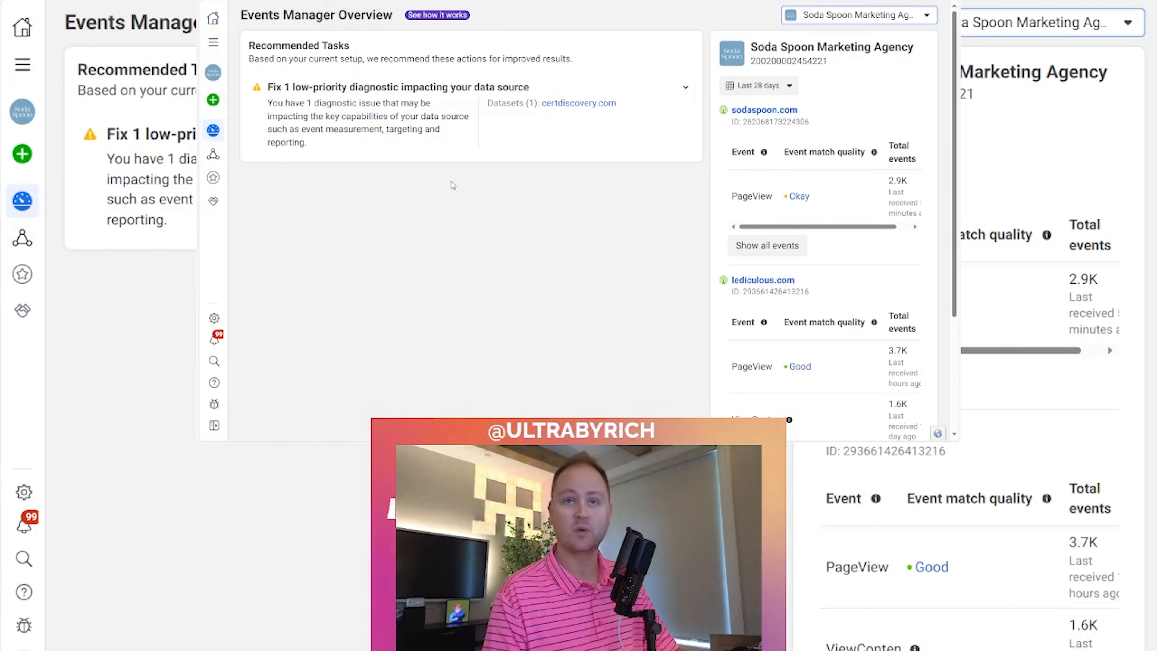
pyautogui.click(214, 43)
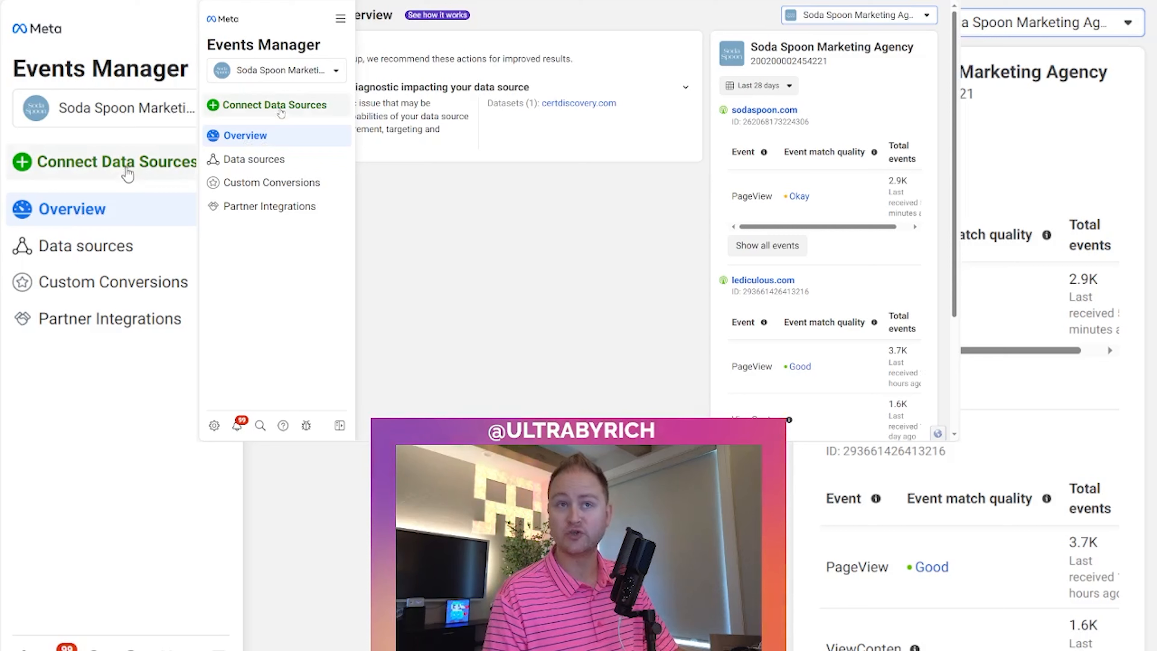
# Begin connecting a new data source and choose Web, reaching the blank Create a New Dataset form
pyautogui.click(267, 105)
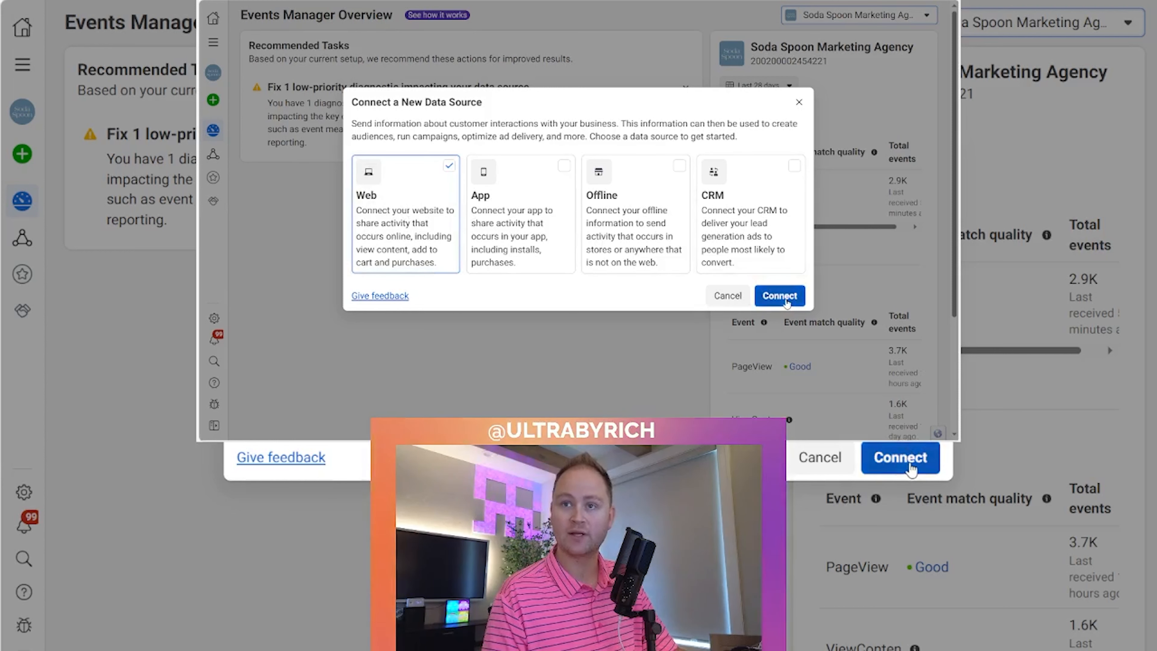
pyautogui.click(779, 295)
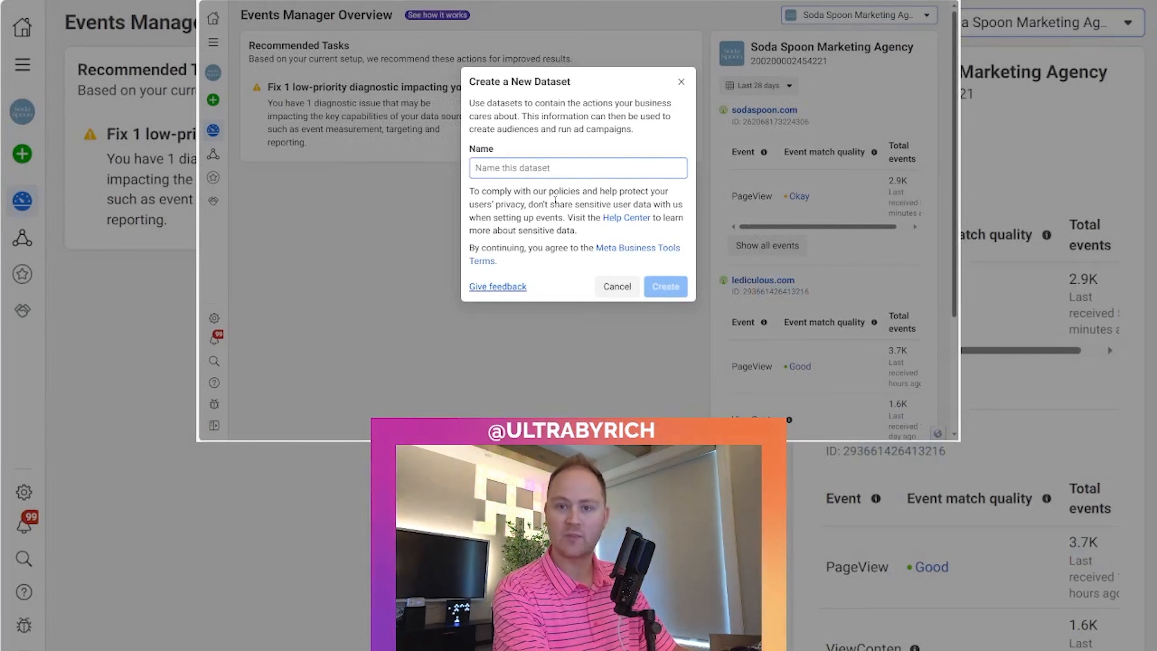
# Name the new dataset 'pinkshirtmarketing.com' and create it
pyautogui.write('pinkshir')
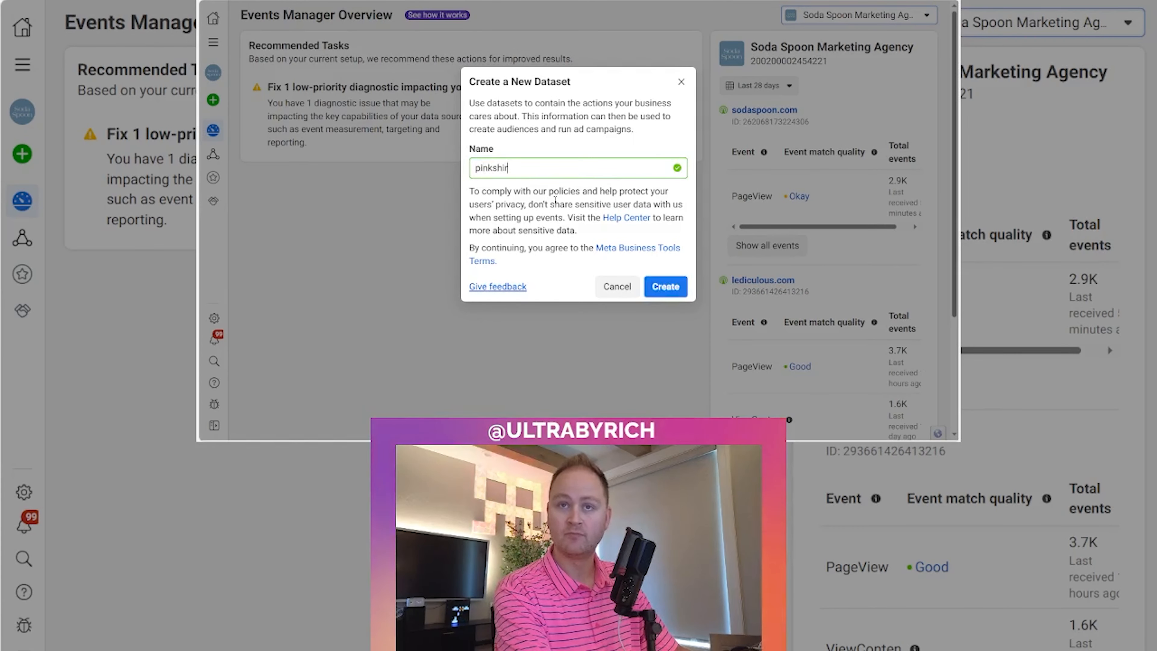
pyautogui.write('tmarketing.com')
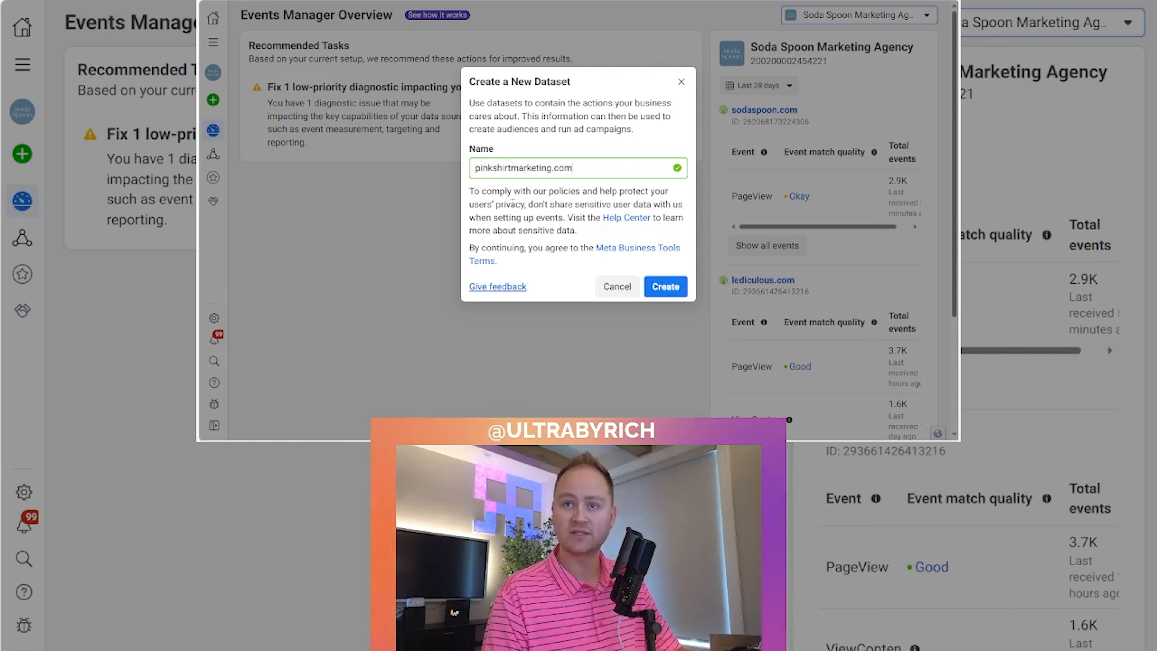
pyautogui.moveTo(453, 224)
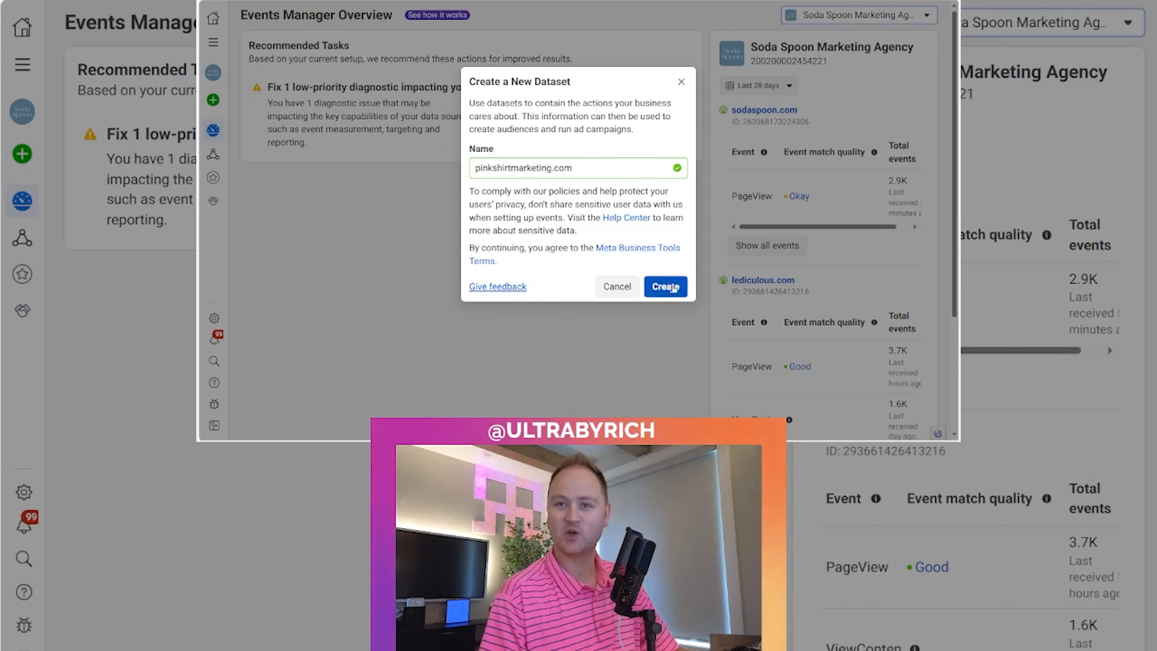
pyautogui.click(664, 286)
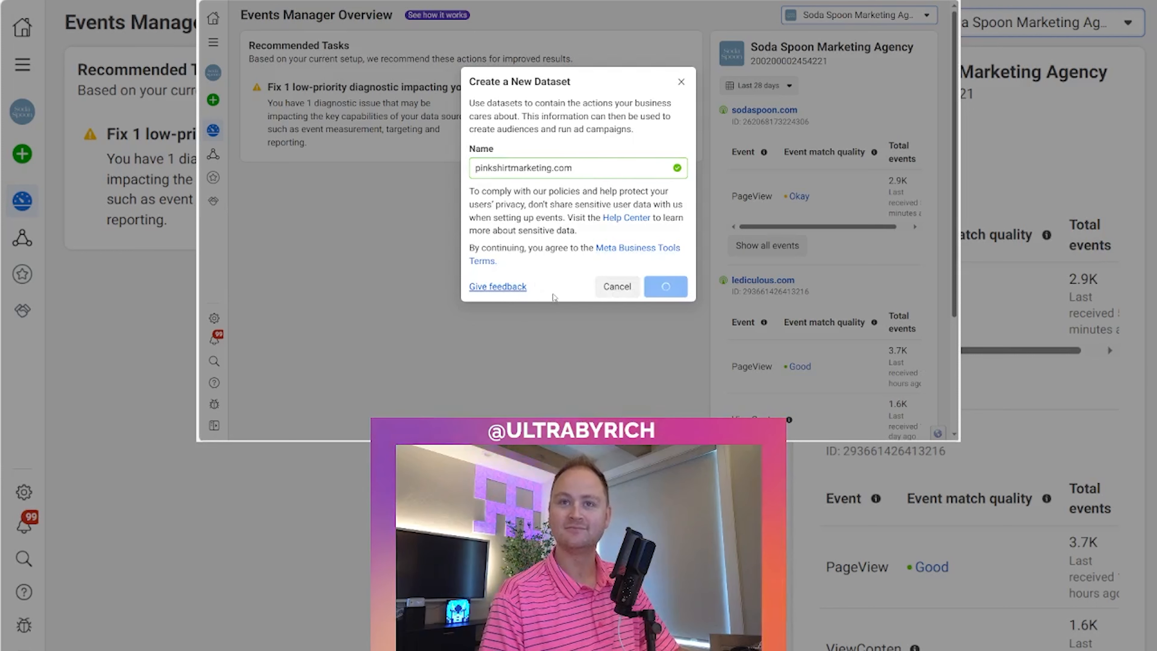
pyautogui.click(664, 286)
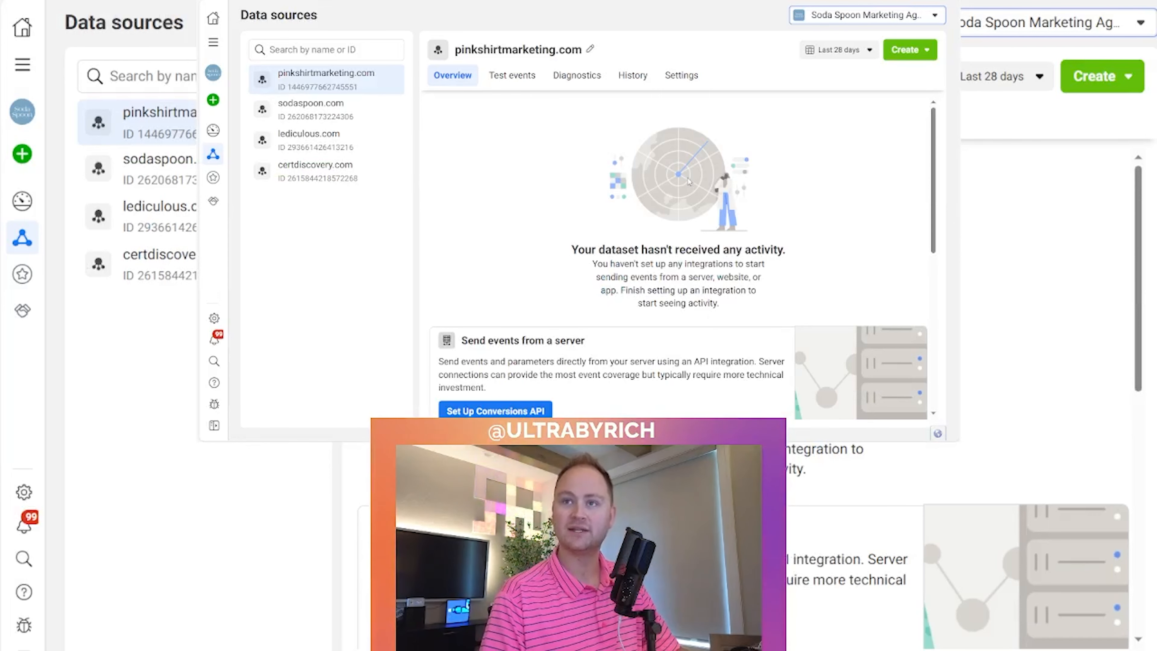
# Start Meta Pixel setup for pinkshirtmarketing.com from the Gather website events section
pyautogui.scroll(-3)
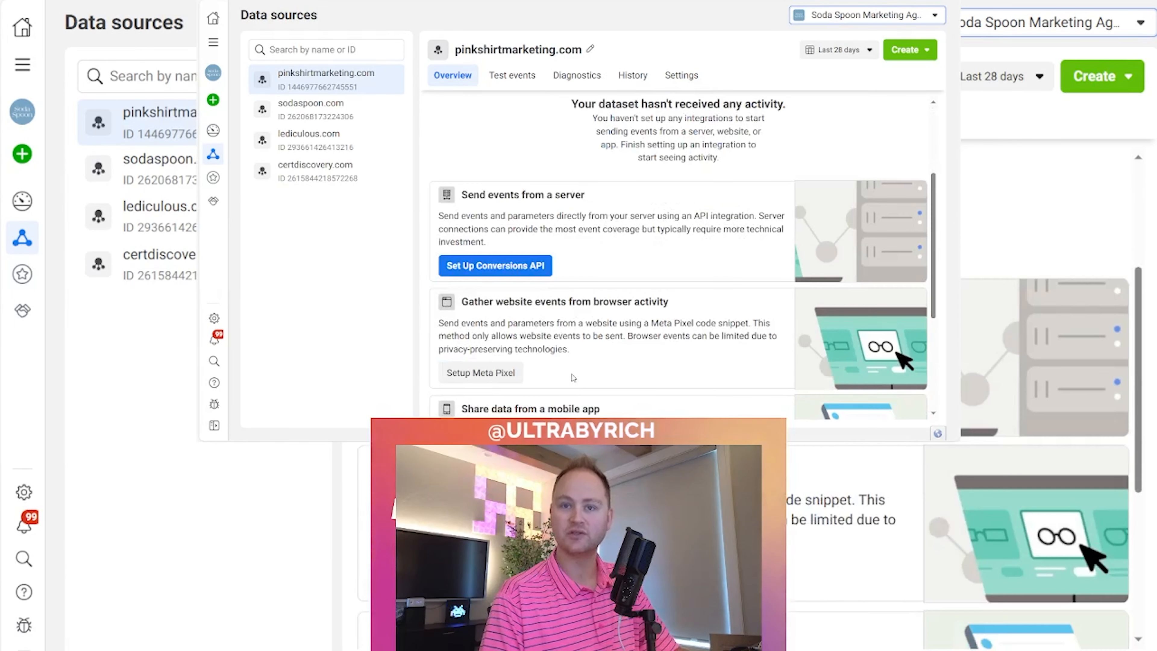
pyautogui.scroll(-3)
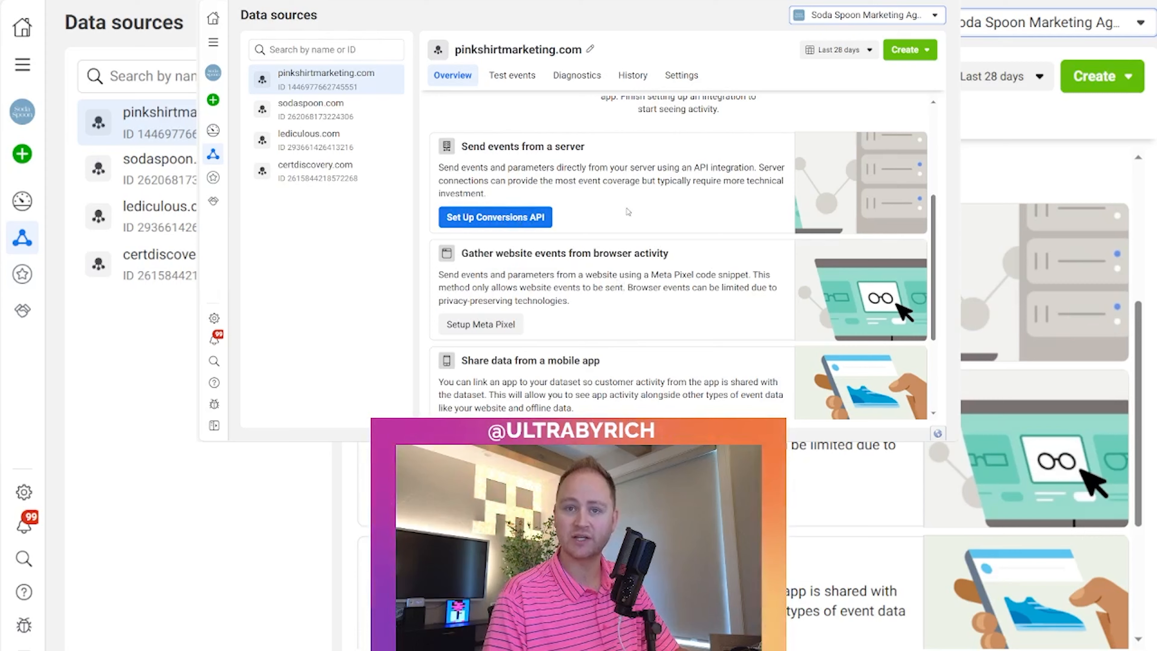
pyautogui.scroll(-3)
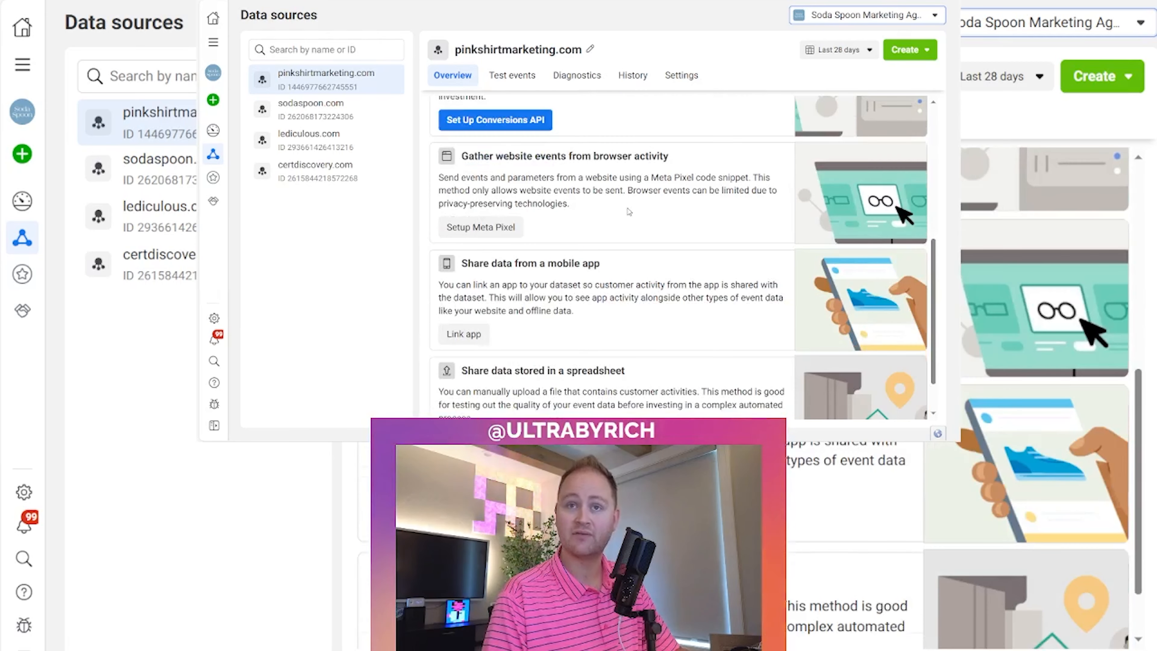
pyautogui.click(481, 227)
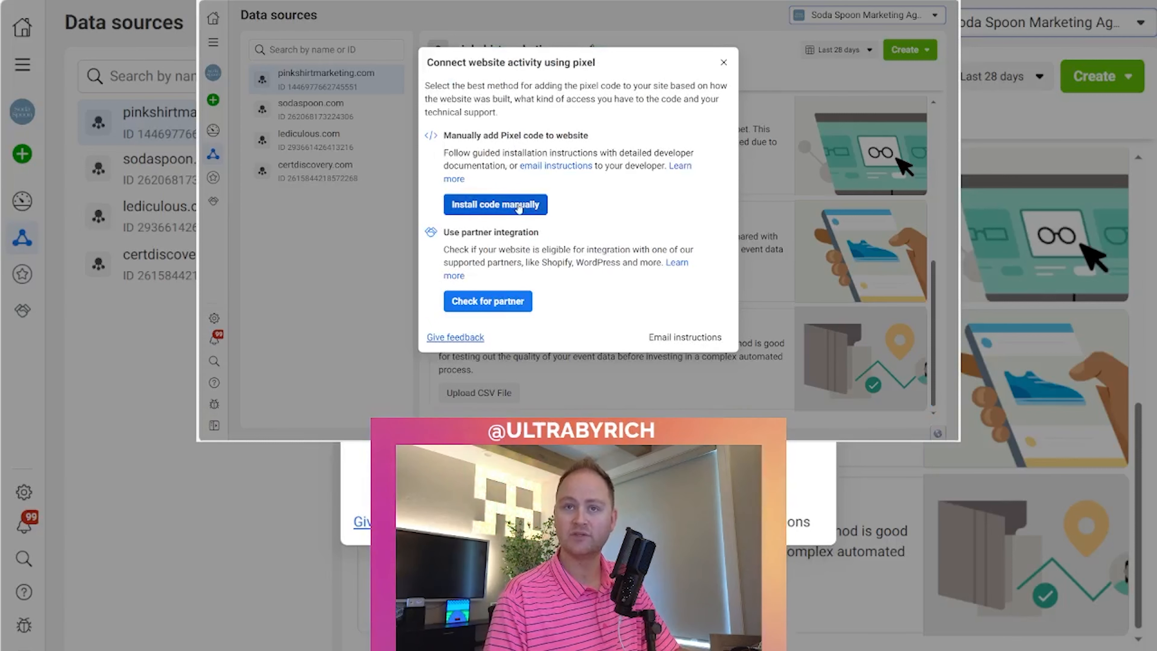
# Choose manual installation, copy the Meta Pixel base code and continue to Automatic Advanced Matching
pyautogui.click(495, 204)
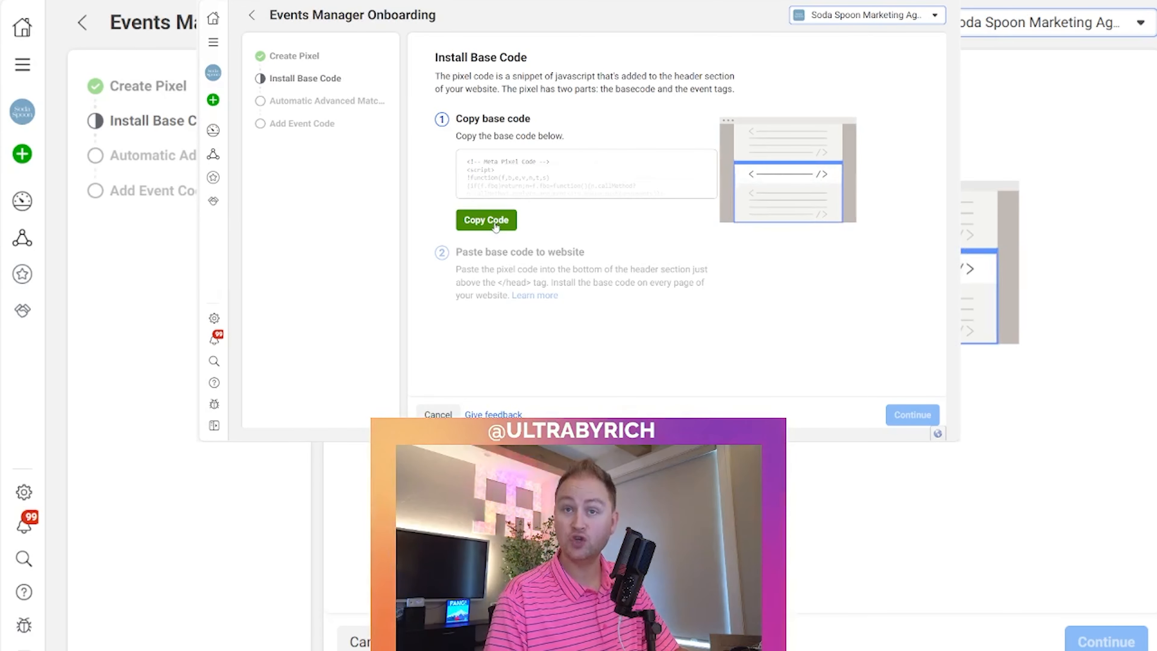
pyautogui.click(486, 220)
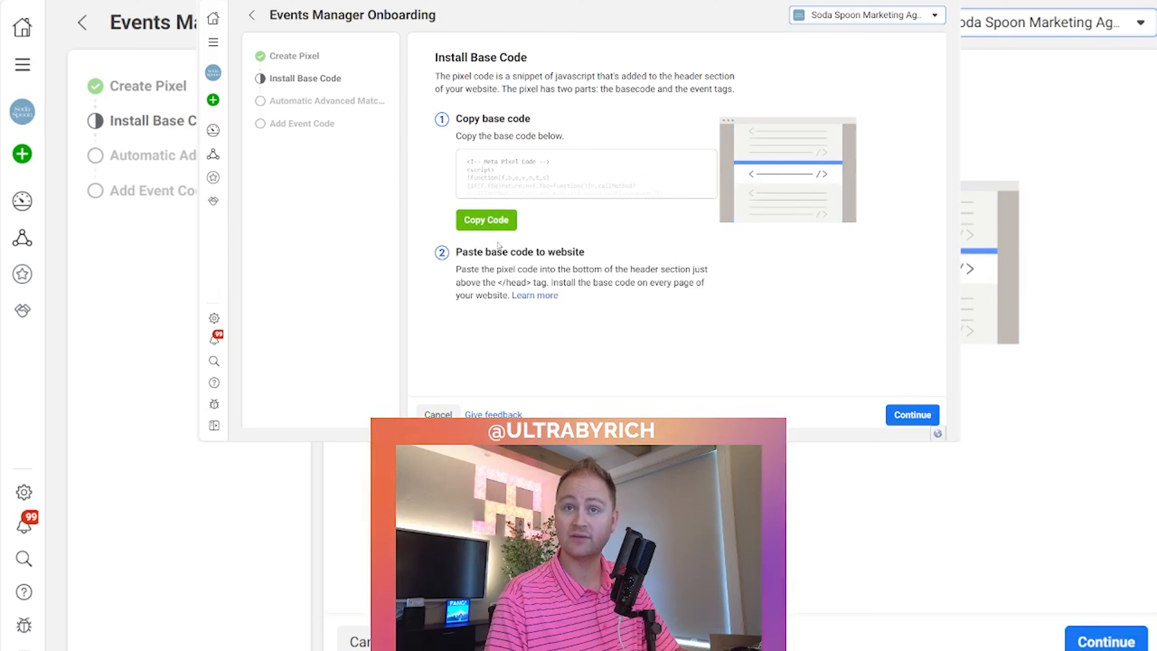
pyautogui.doubleClick(512, 283)
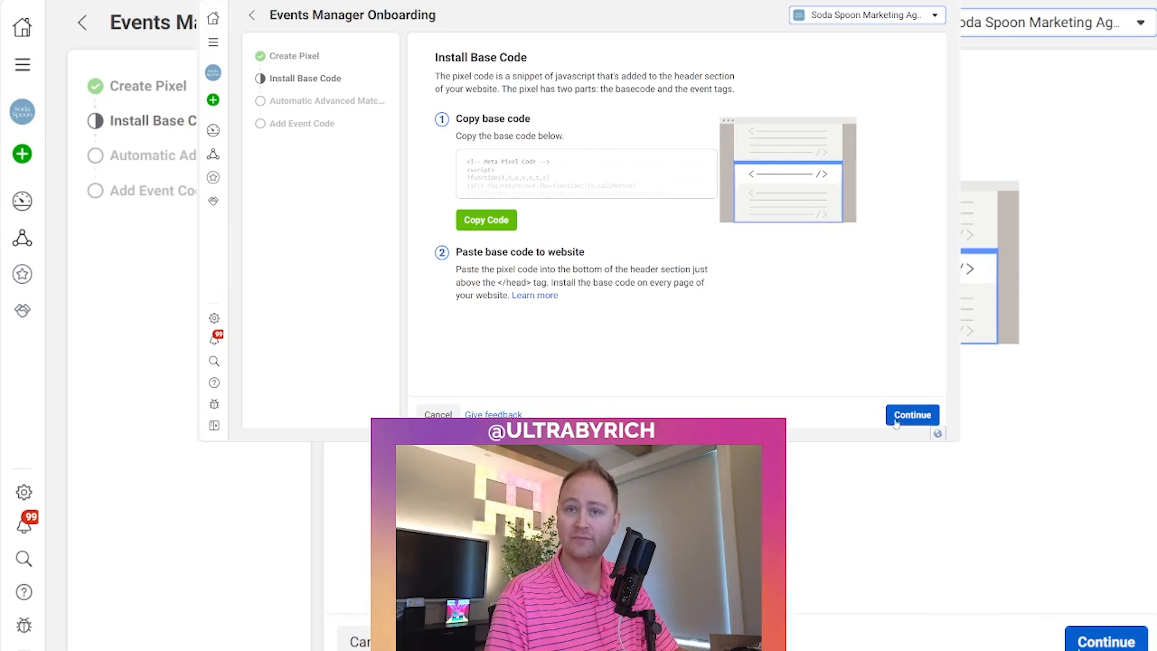
pyautogui.click(910, 415)
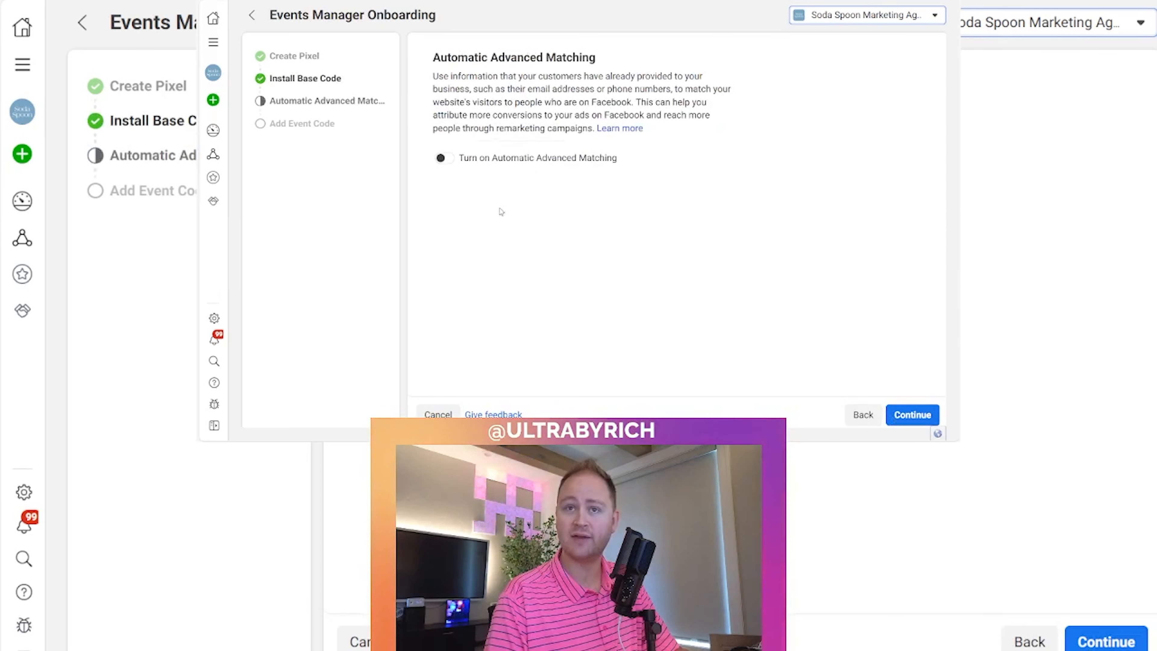
# Turn on Automatic Advanced Matching with all customer fields enabled and continue to Add Event Code
pyautogui.click(444, 157)
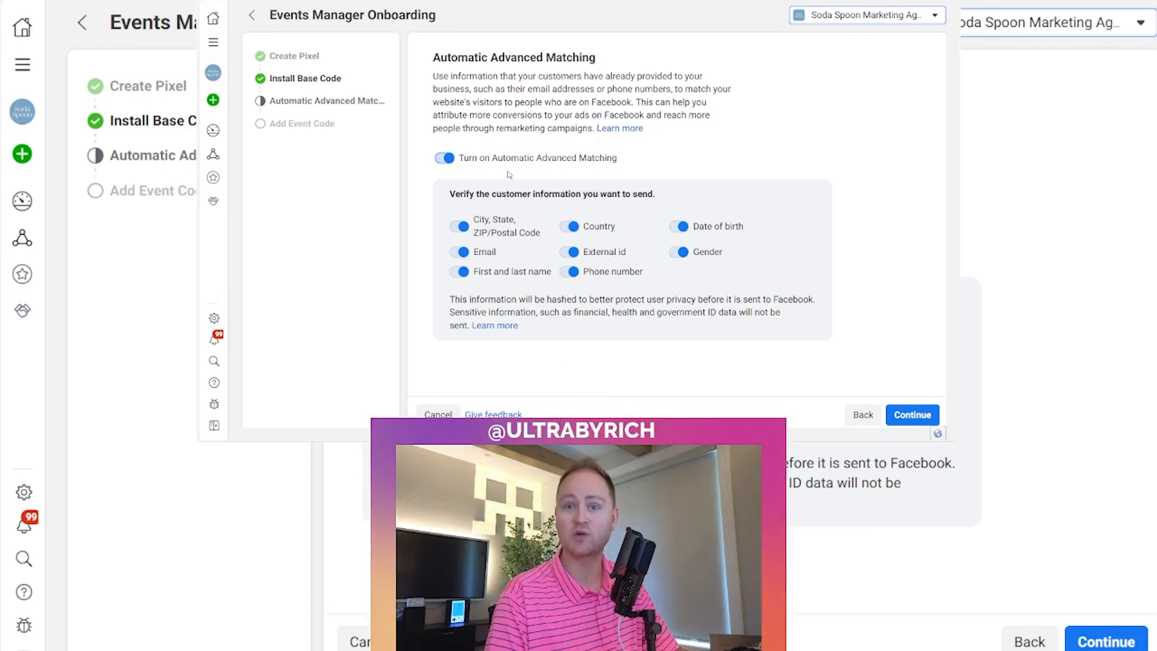
pyautogui.moveTo(802, 287)
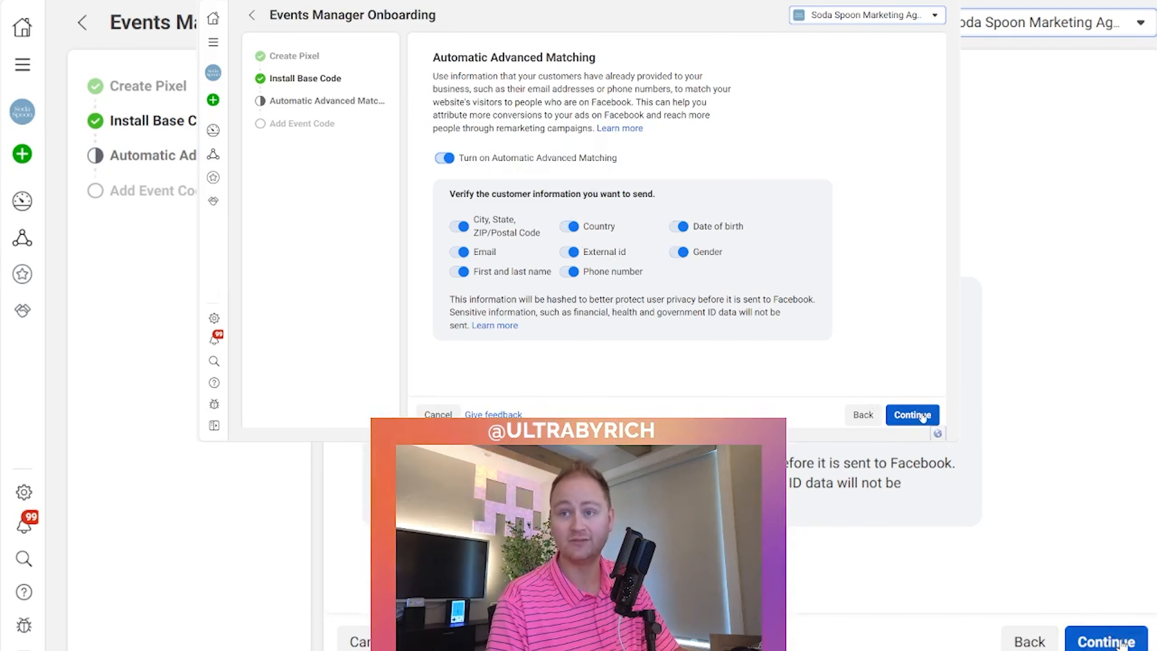
pyautogui.click(911, 415)
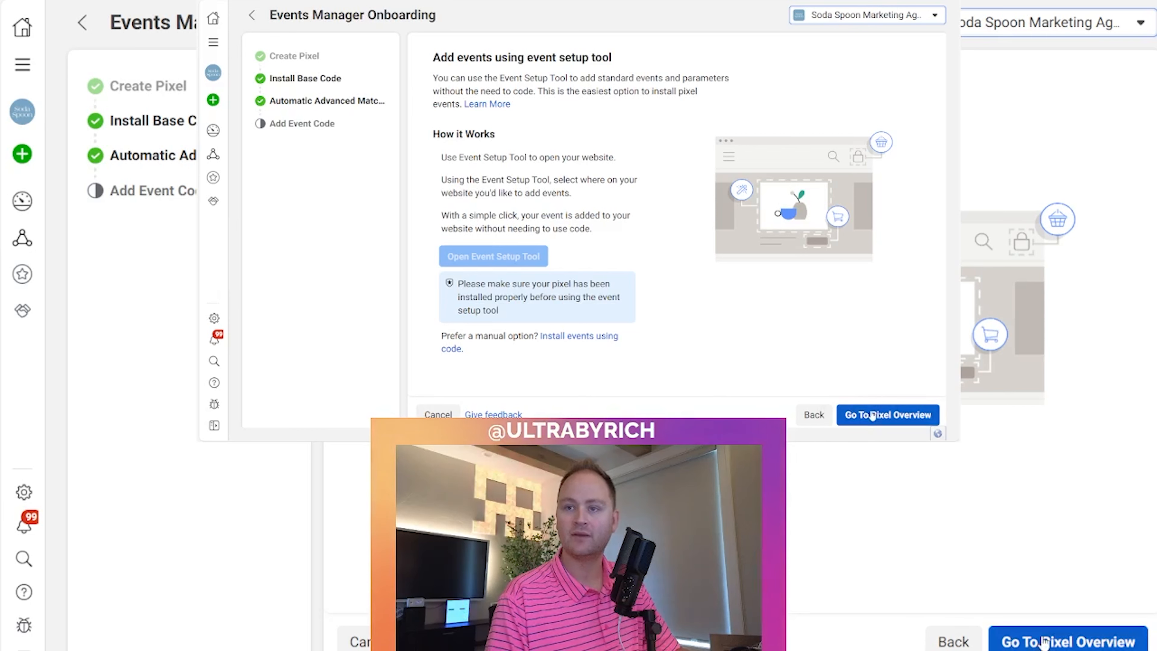
# Finish onboarding and review the pinkshirtmarketing.com dataset overview, still showing no activity received
pyautogui.click(887, 415)
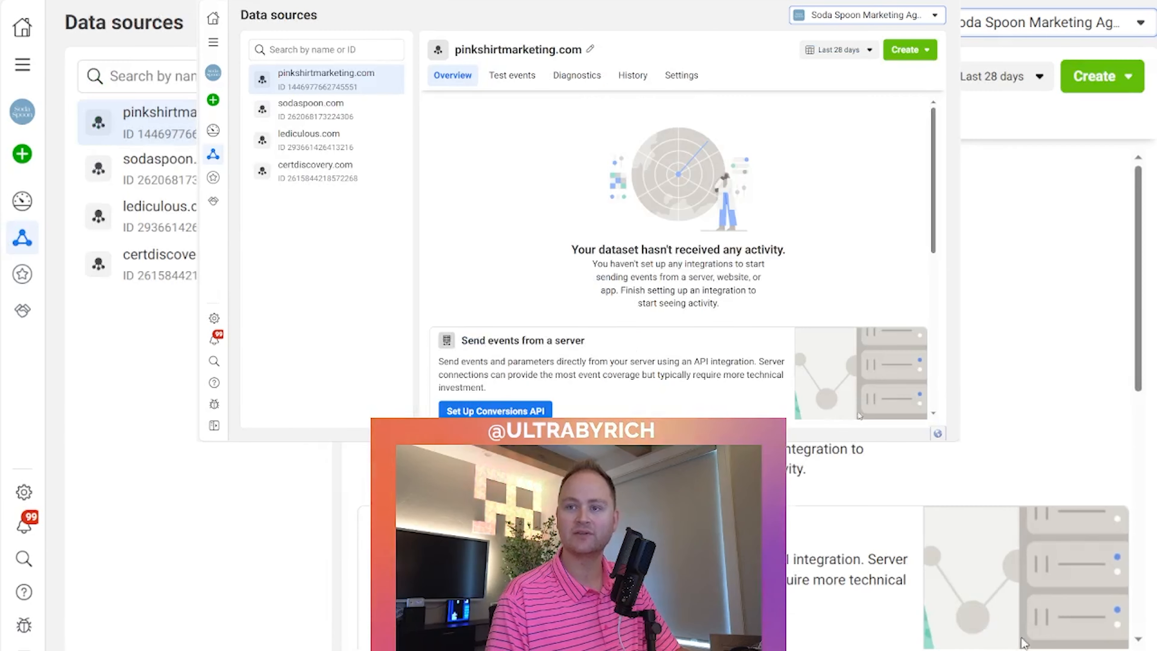
pyautogui.moveTo(582, 286)
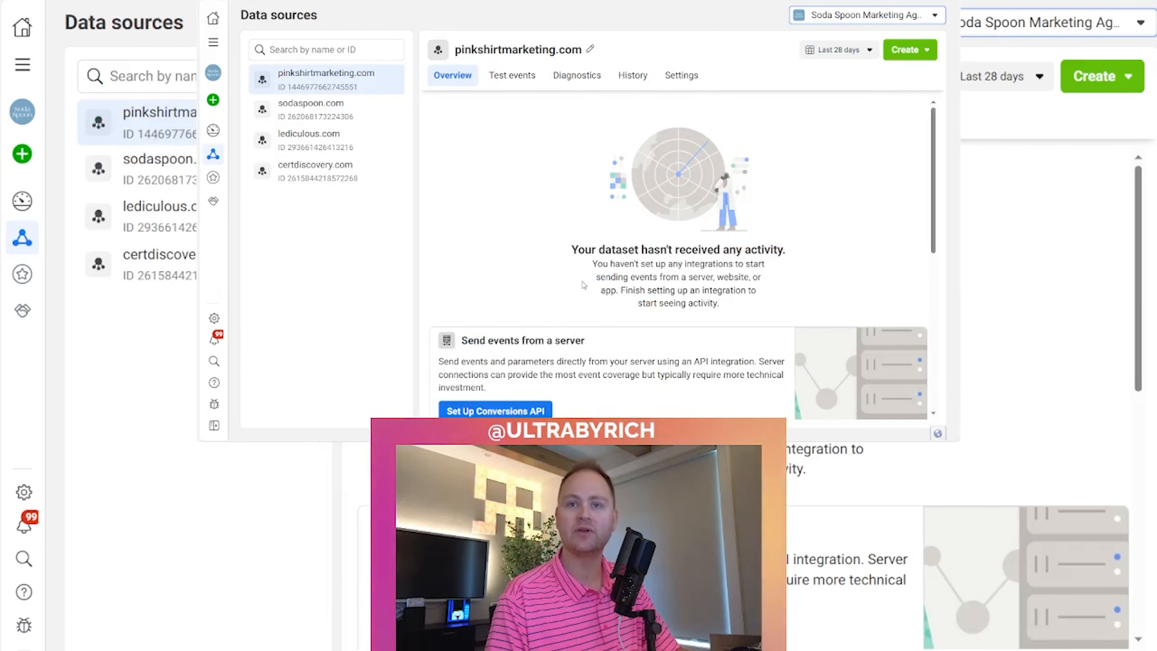
pyautogui.moveTo(565, 239)
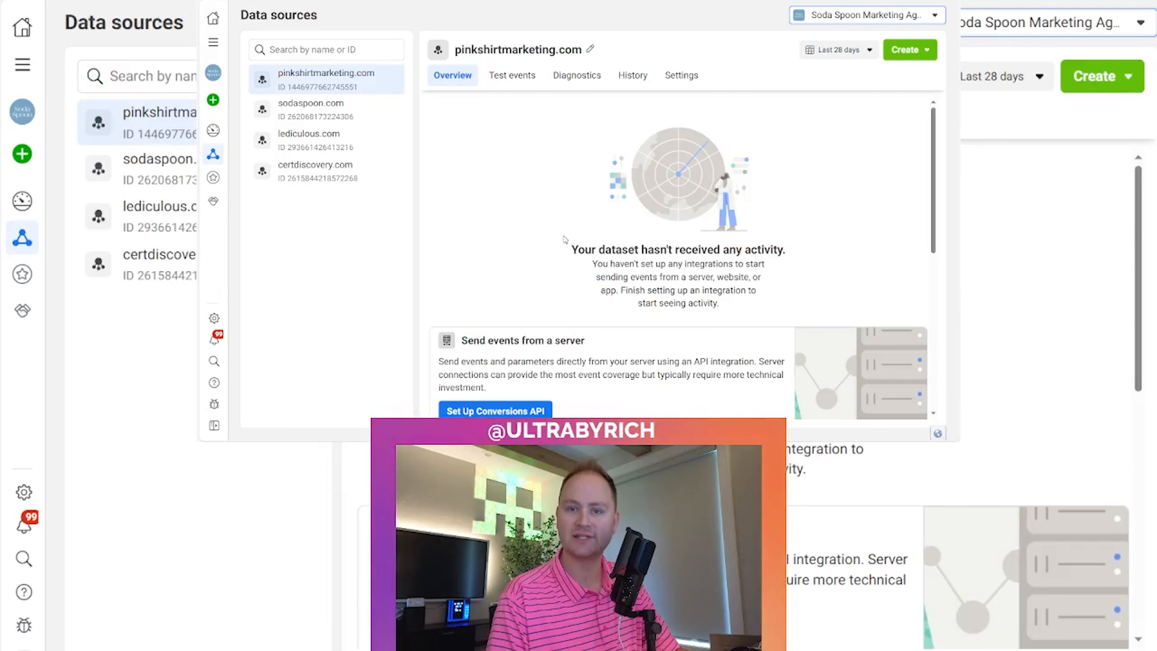
pyautogui.moveTo(557, 237)
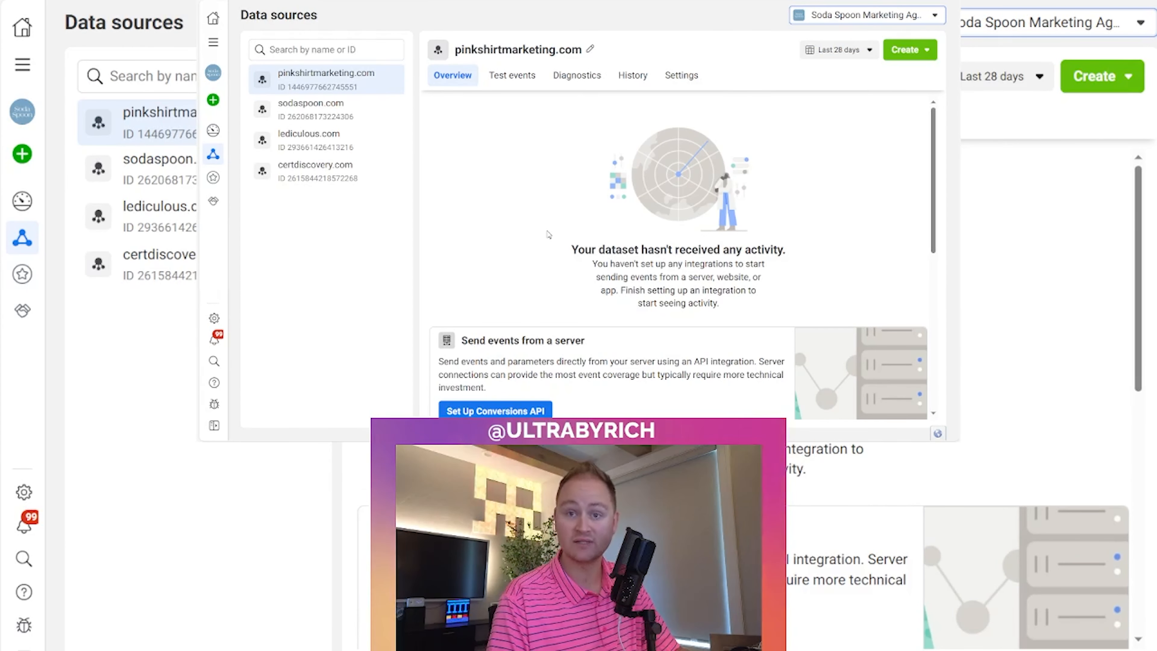
pyautogui.scroll(-3)
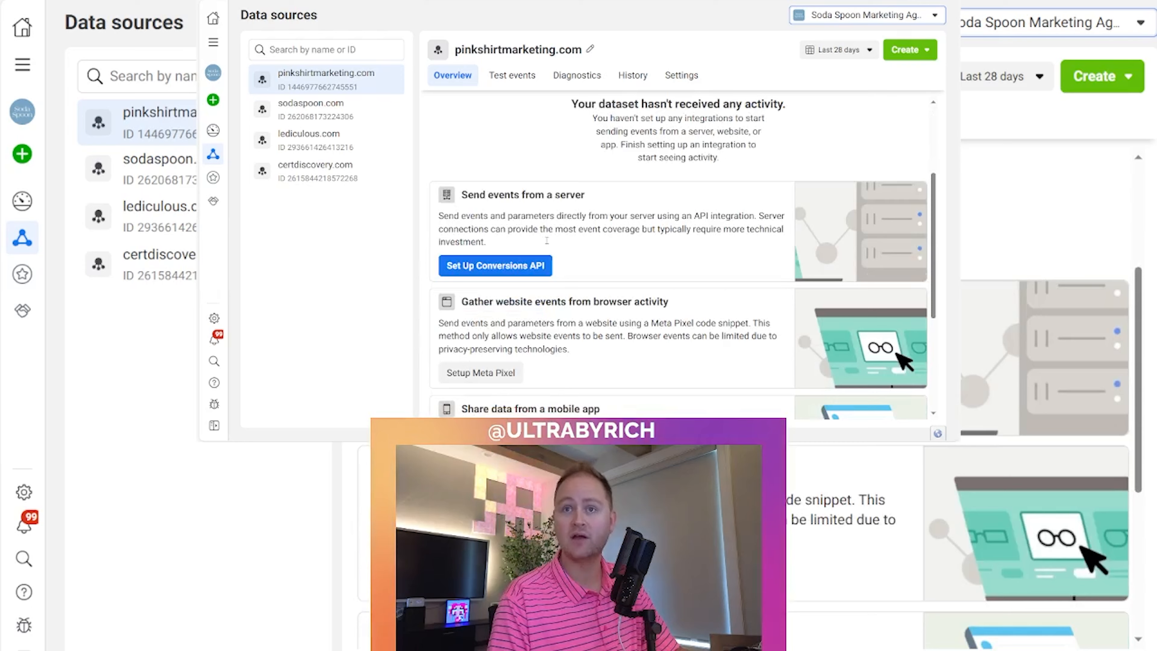
pyautogui.scroll(3)
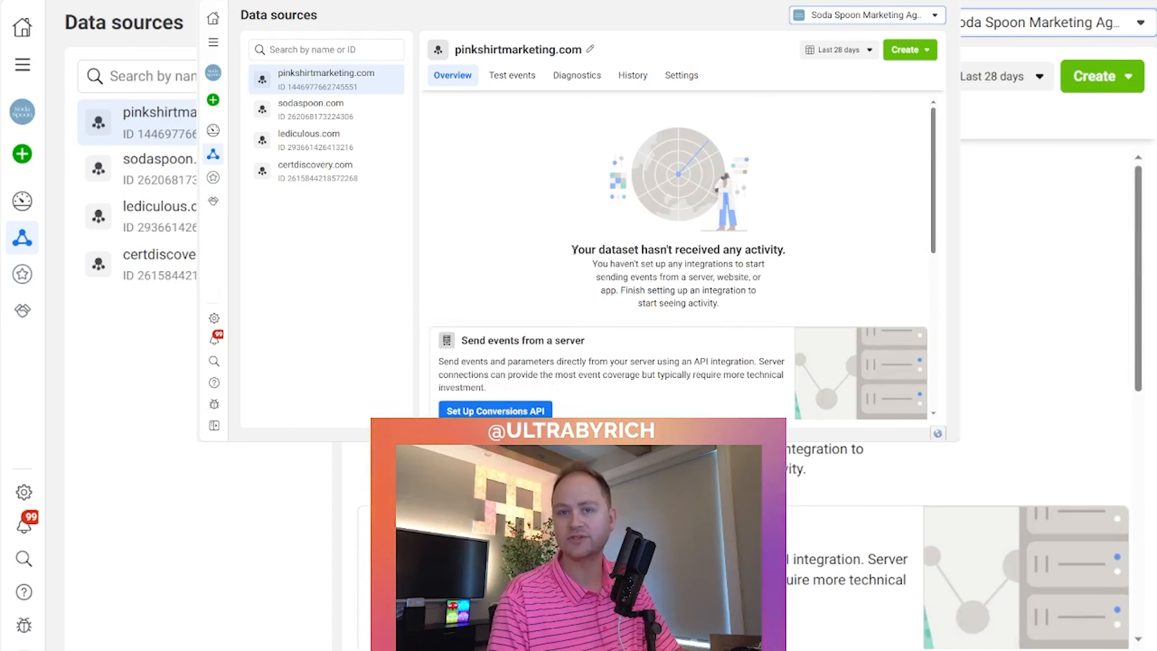
pyautogui.moveTo(561, 246)
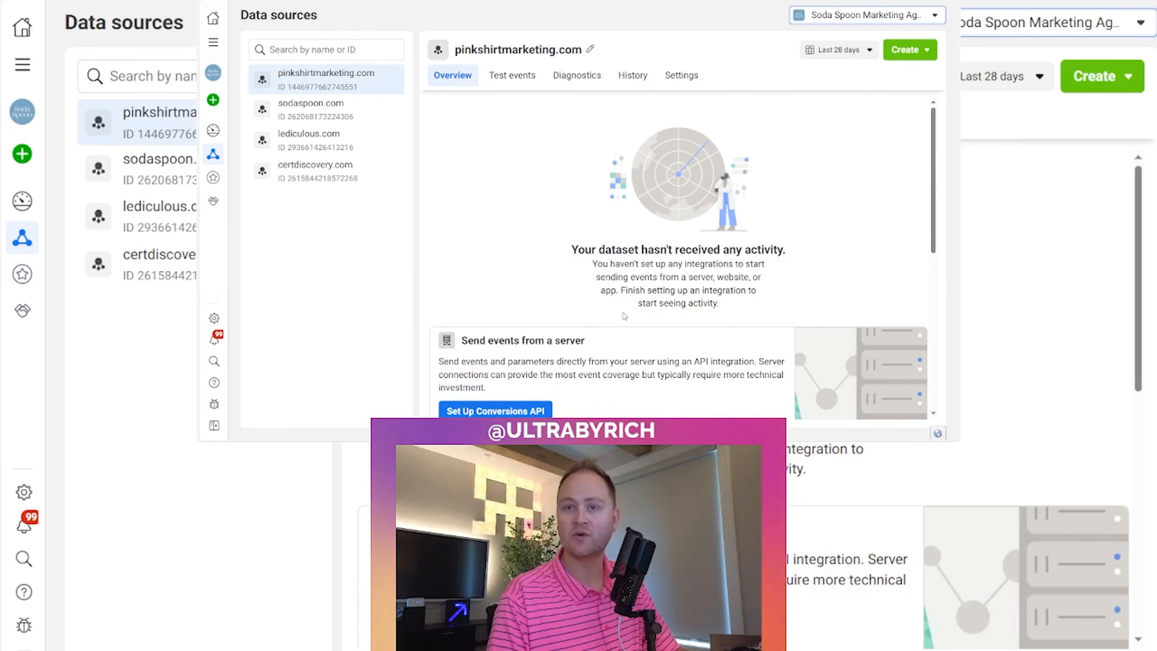
pyautogui.moveTo(517, 236)
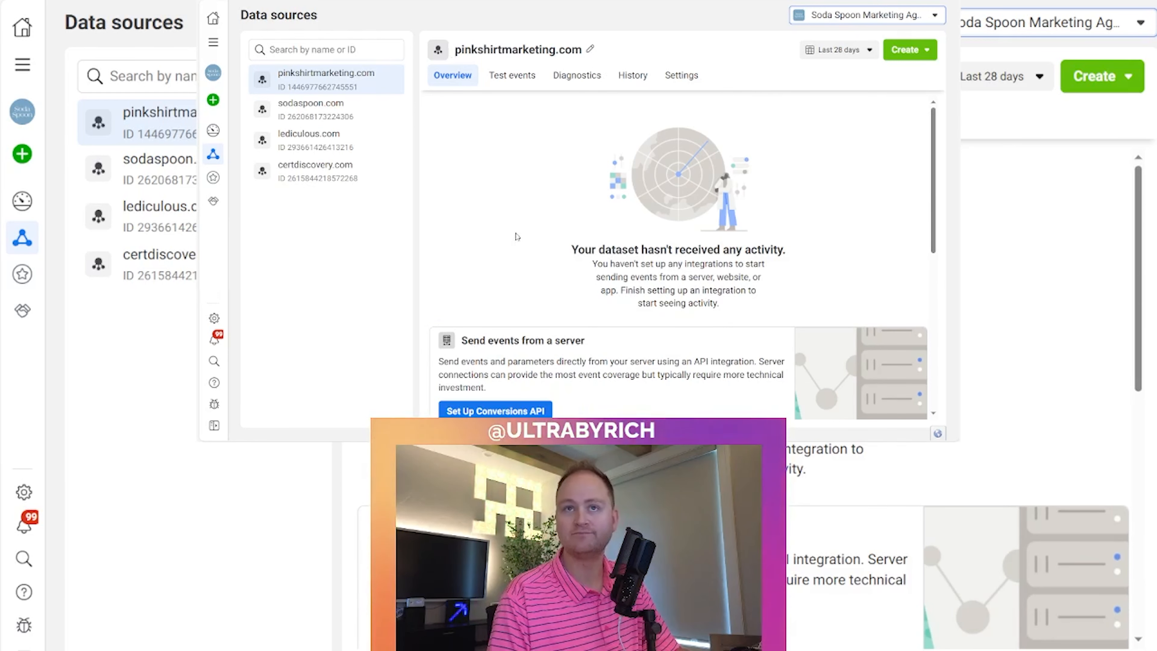